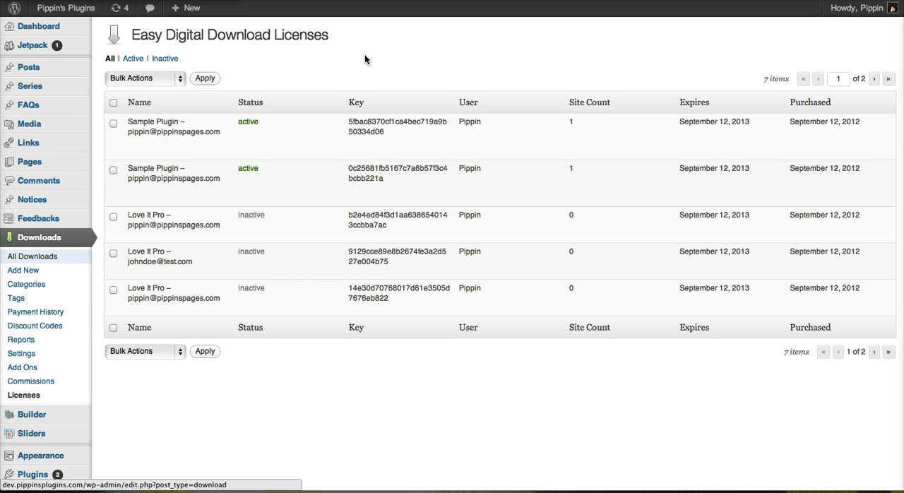
pyautogui.moveTo(174, 127)
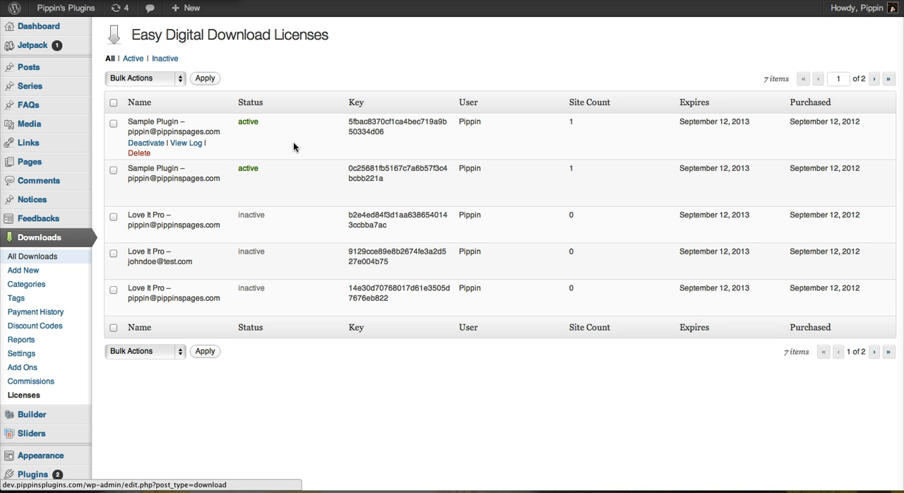
pyautogui.moveTo(286, 166)
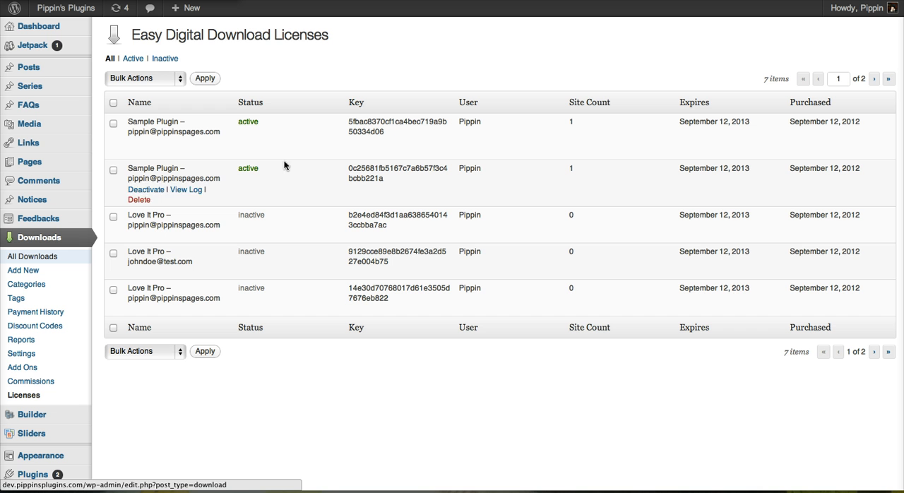
pyautogui.moveTo(267, 249)
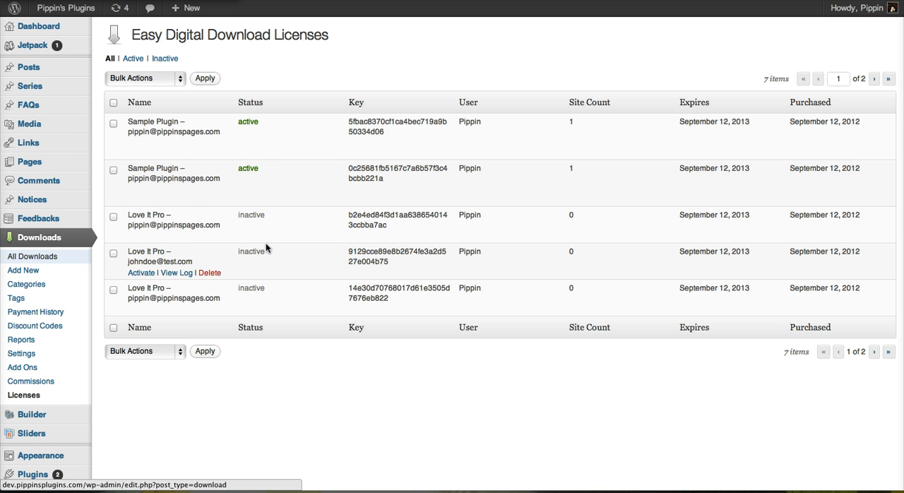
pyautogui.moveTo(266, 146)
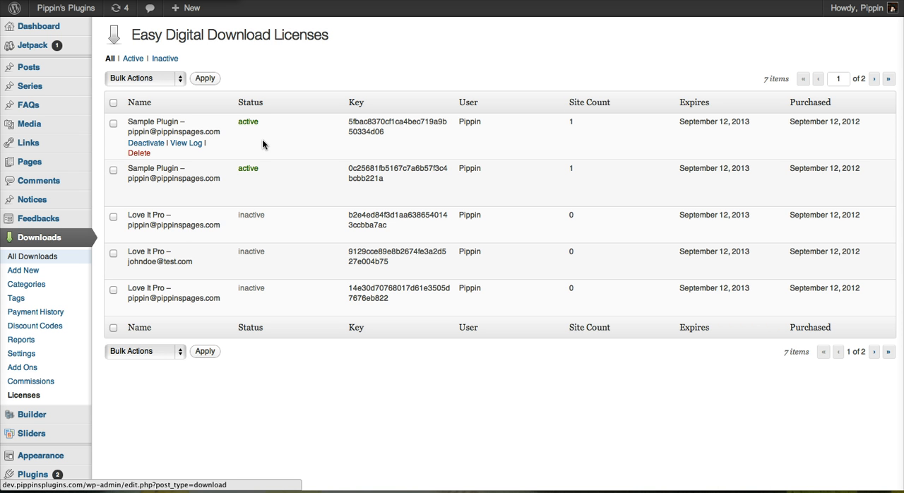
pyautogui.moveTo(158, 121)
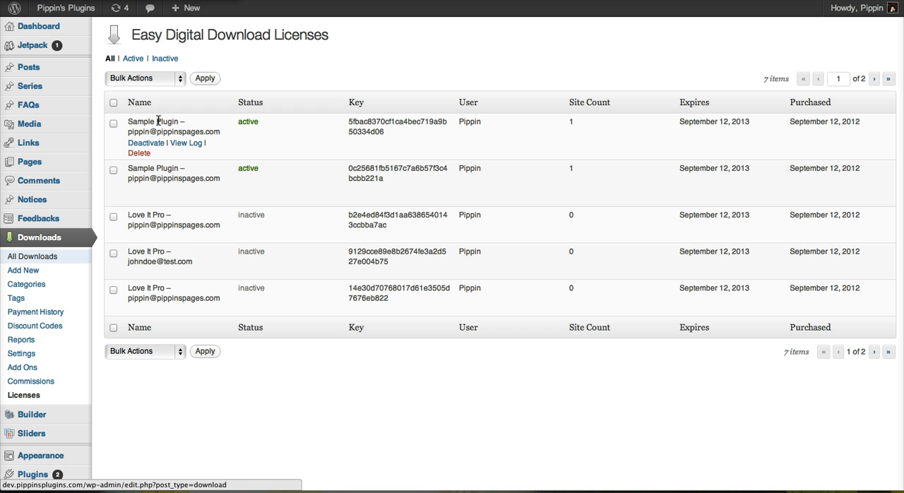
pyautogui.moveTo(217, 133)
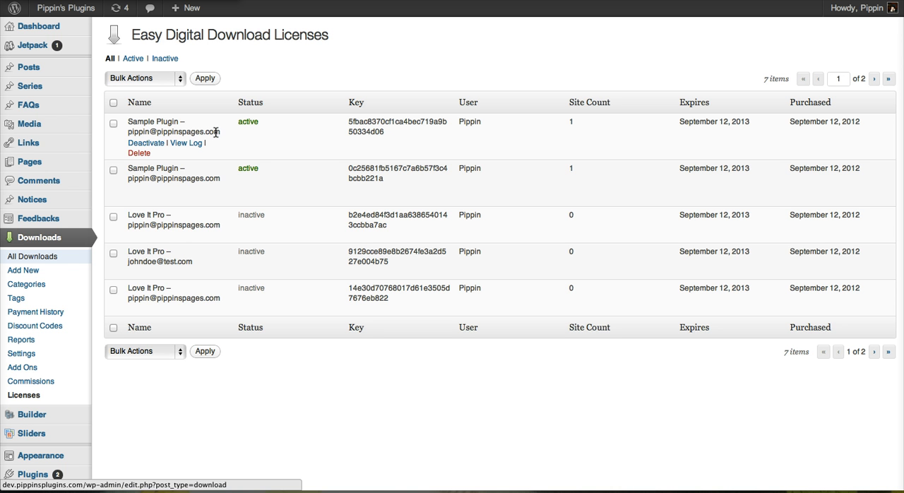
pyautogui.moveTo(393, 124)
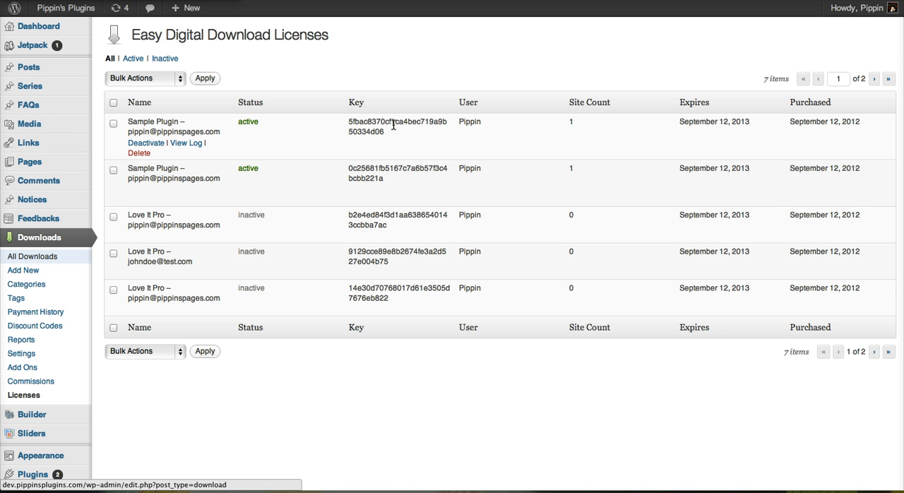
pyautogui.moveTo(511, 136)
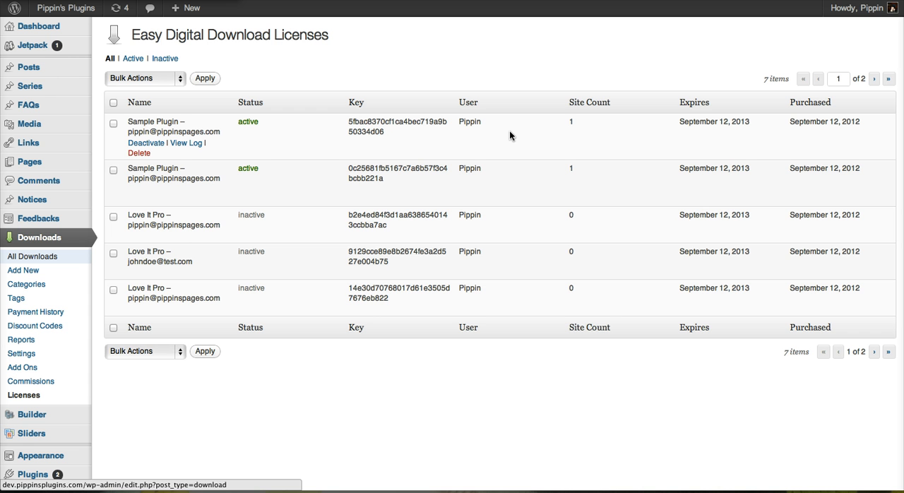
pyautogui.moveTo(580, 155)
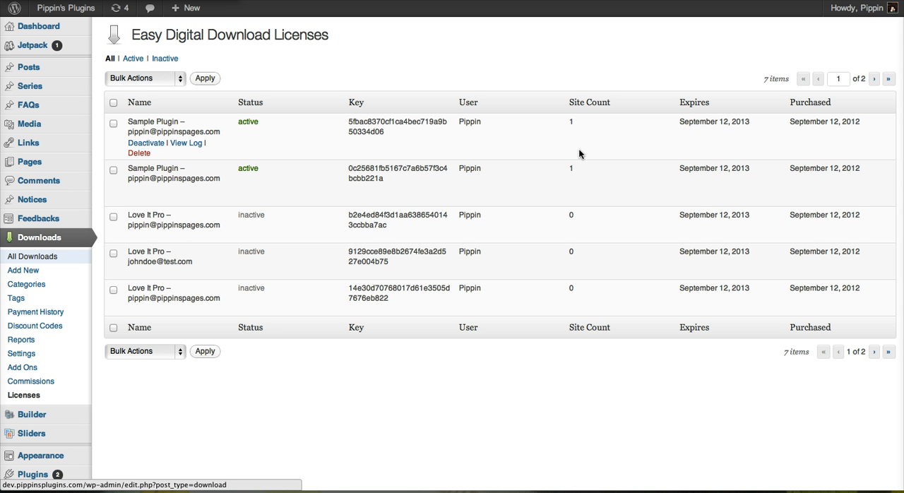
pyautogui.moveTo(597, 151)
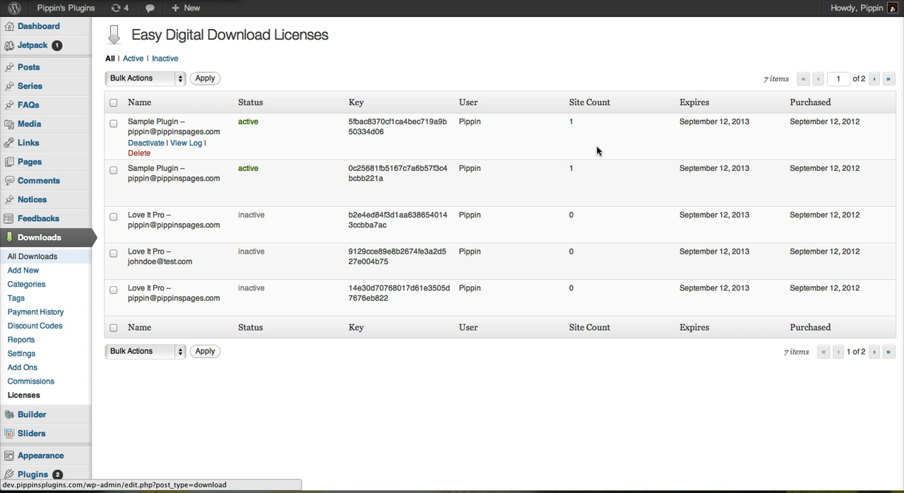
pyautogui.moveTo(638, 135)
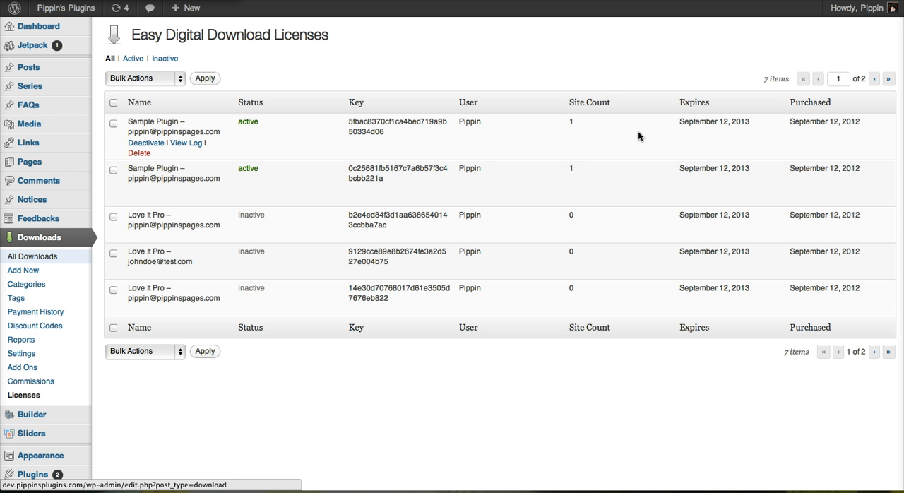
pyautogui.moveTo(169, 153)
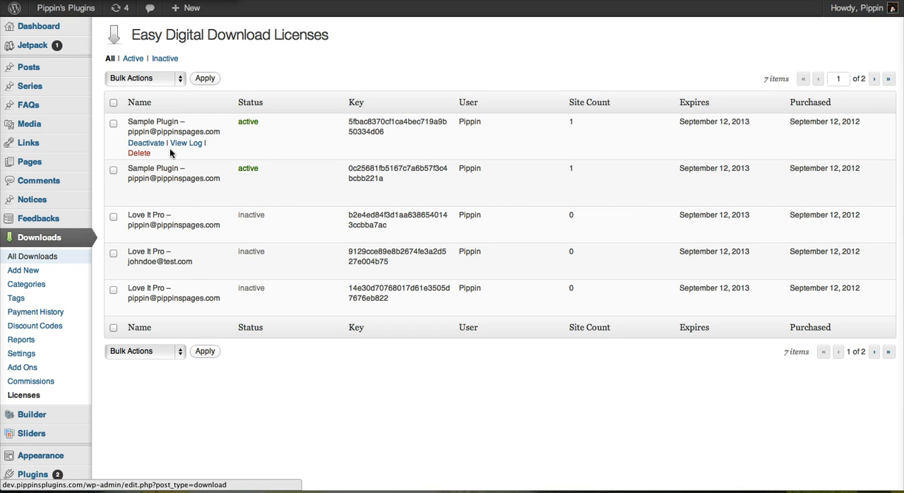
pyautogui.moveTo(184, 226)
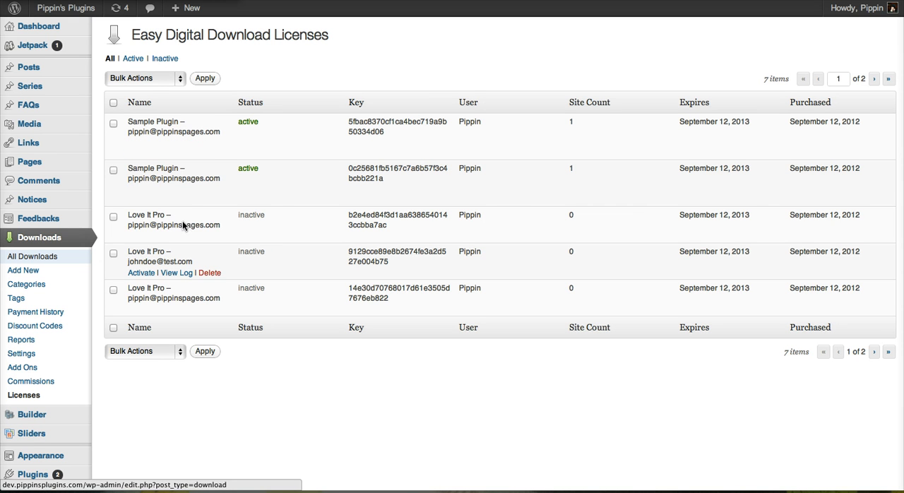
pyautogui.moveTo(185, 143)
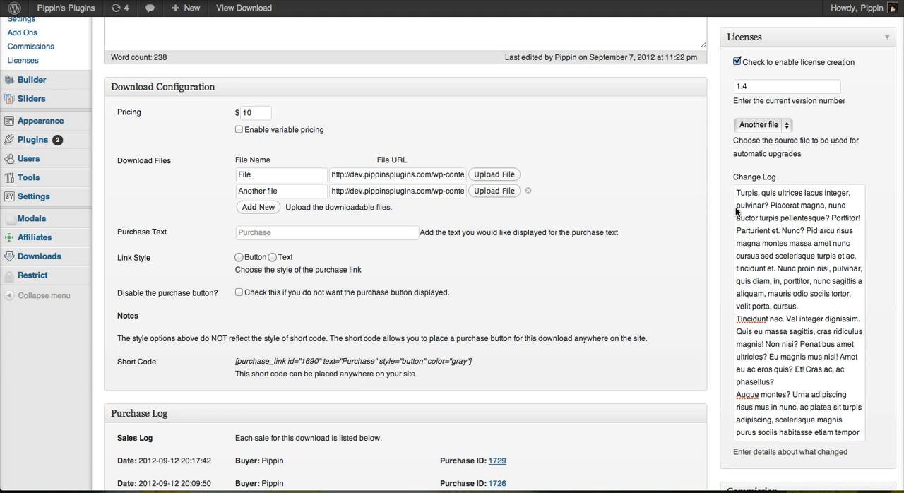
pyautogui.moveTo(712, 192)
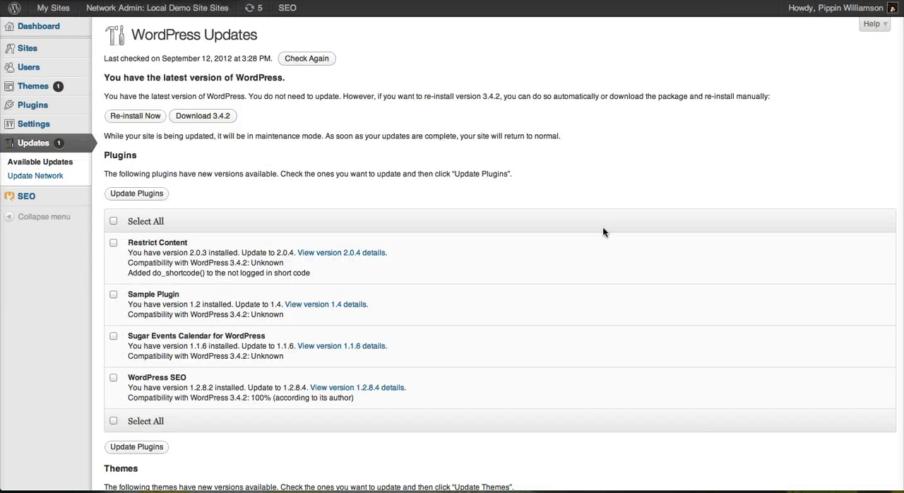
pyautogui.moveTo(313, 271)
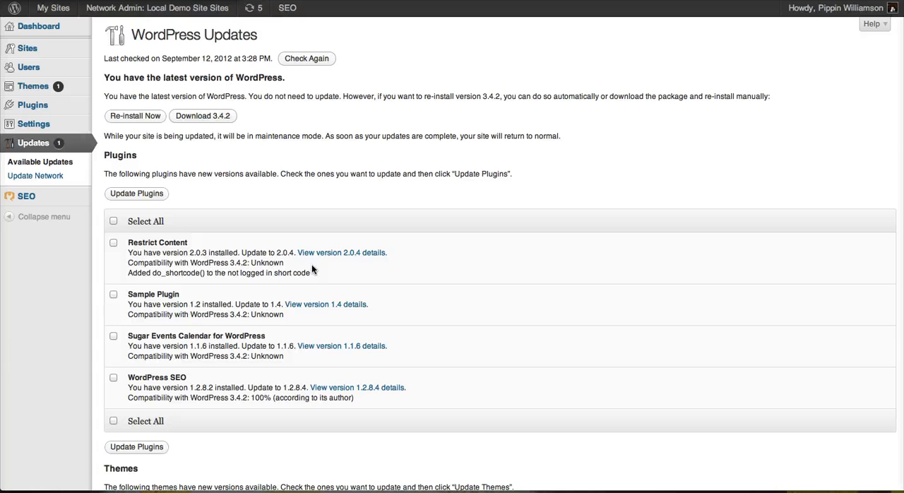
pyautogui.moveTo(190, 306)
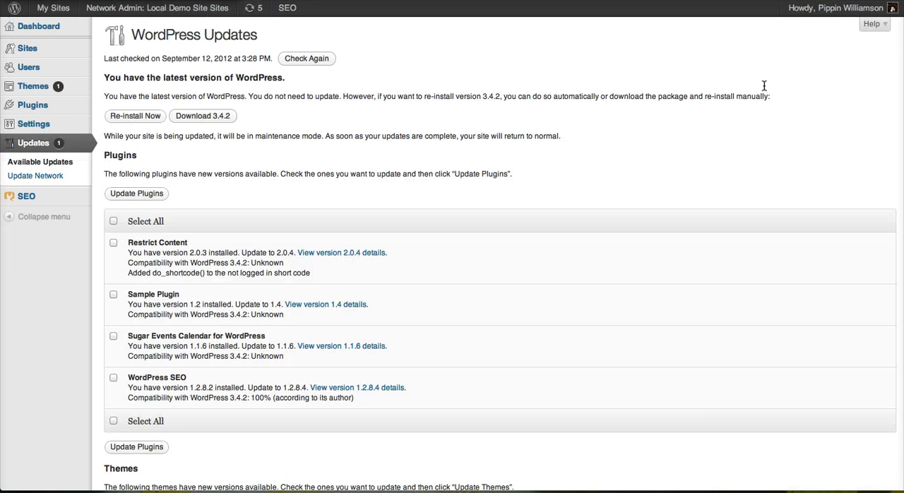
# Step: Show the Sample Plugin version 1.4 update details with its Changelog visible
pyautogui.click(325, 306)
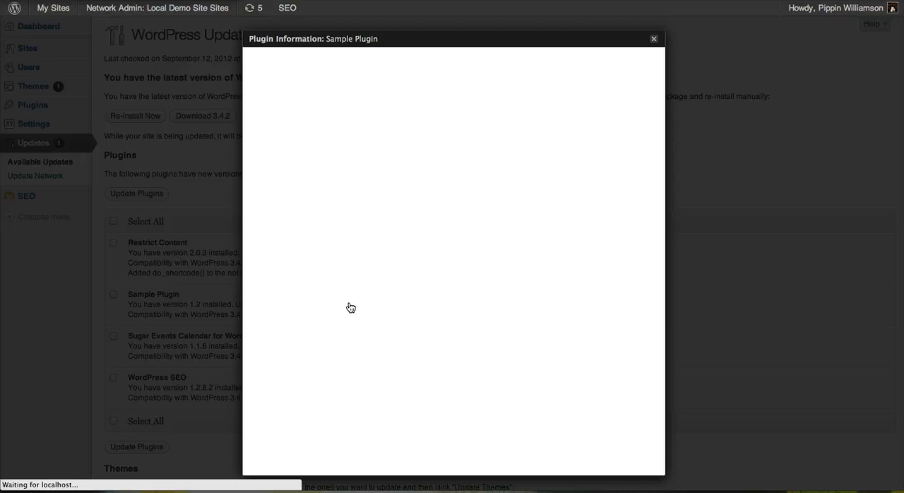
pyautogui.click(324, 56)
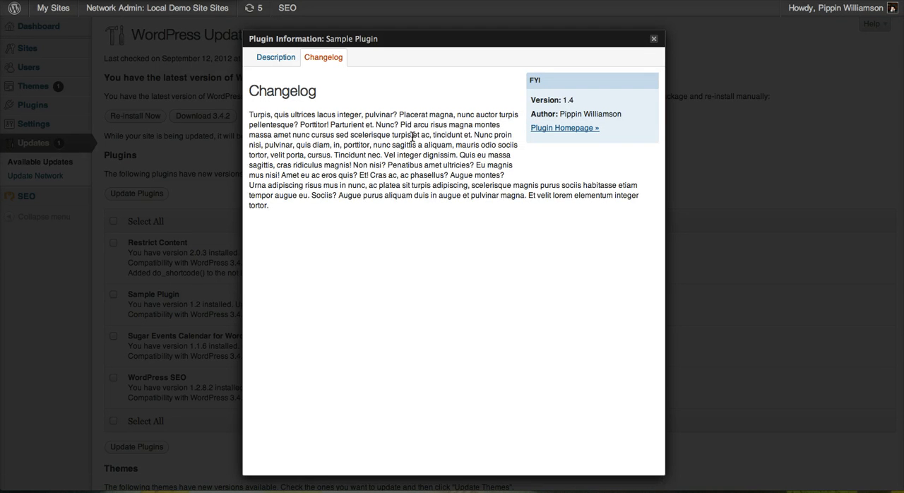
pyautogui.moveTo(435, 103)
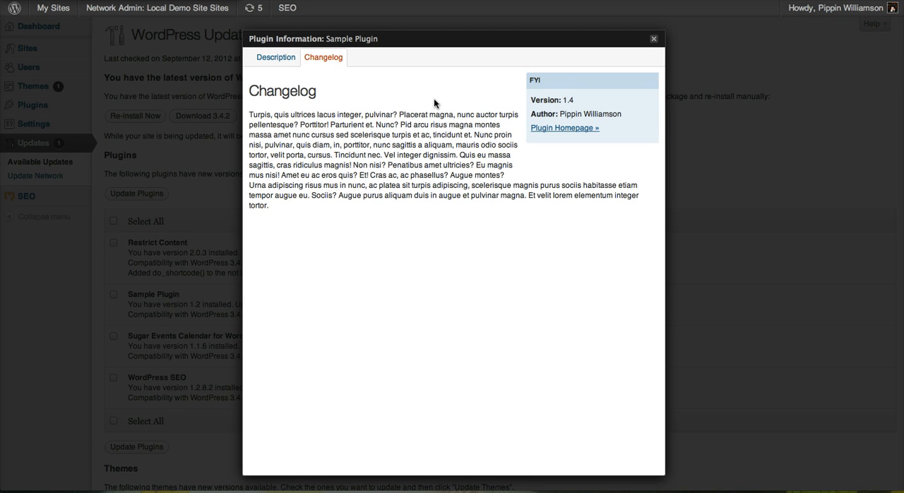
pyautogui.moveTo(574, 104)
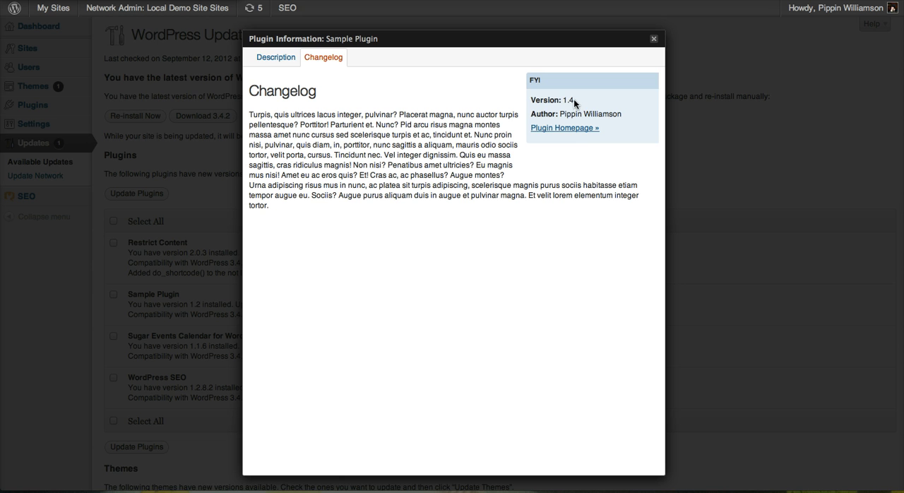
pyautogui.moveTo(565, 127)
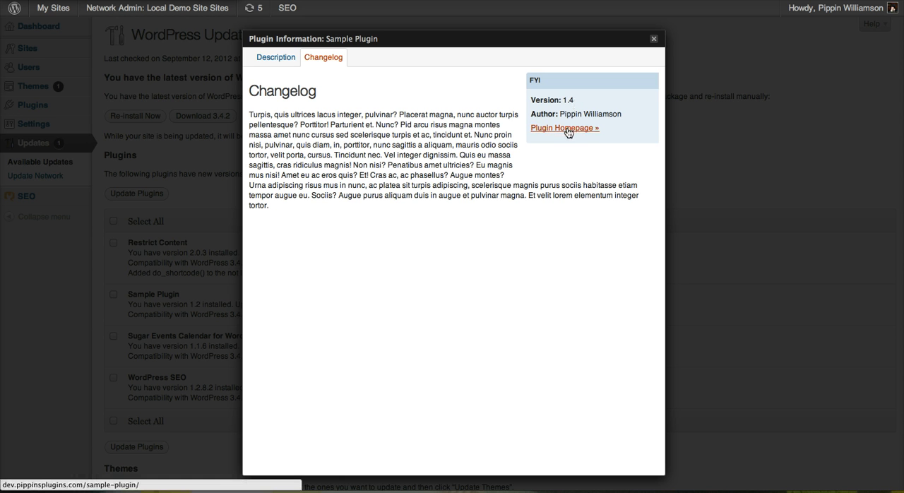
pyautogui.moveTo(665, 40)
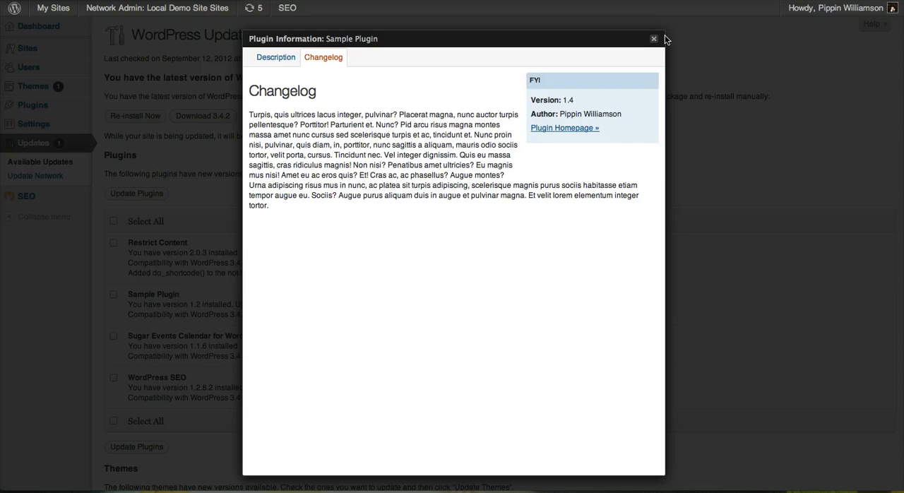
# Step: Close the Plugin Information popup to return toward the Licenses list
pyautogui.click(653, 39)
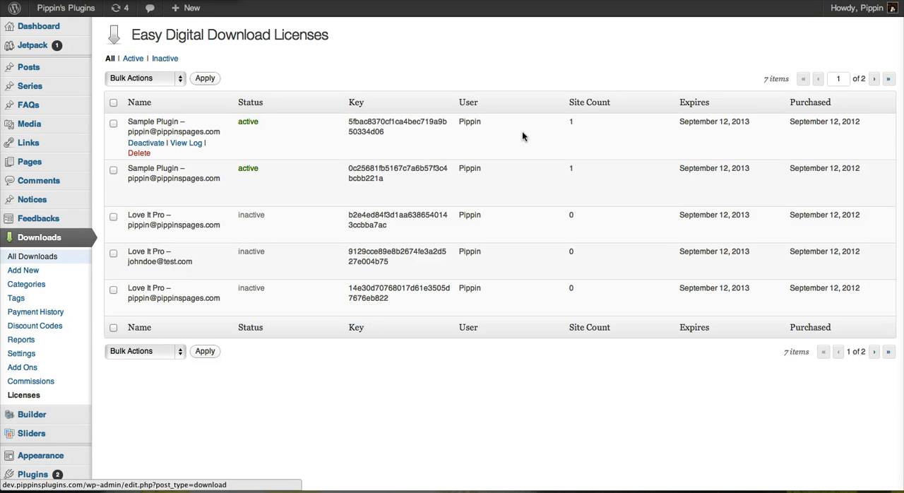
pyautogui.moveTo(367, 87)
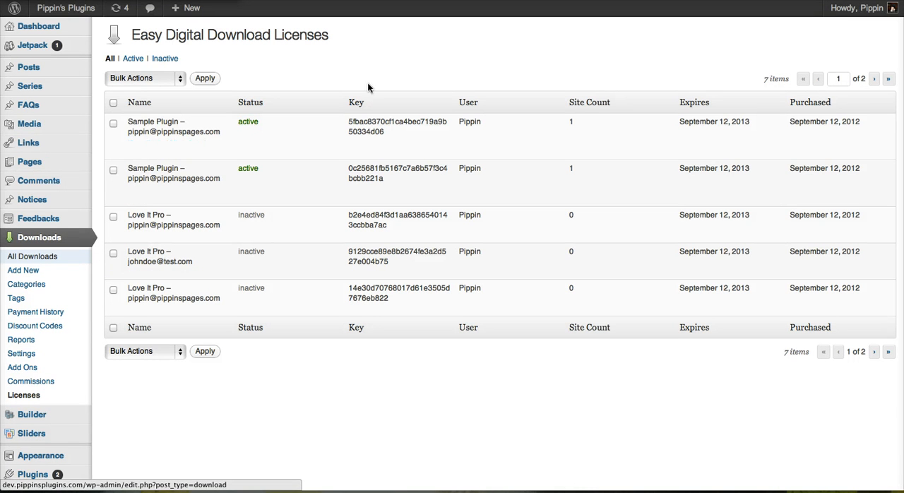